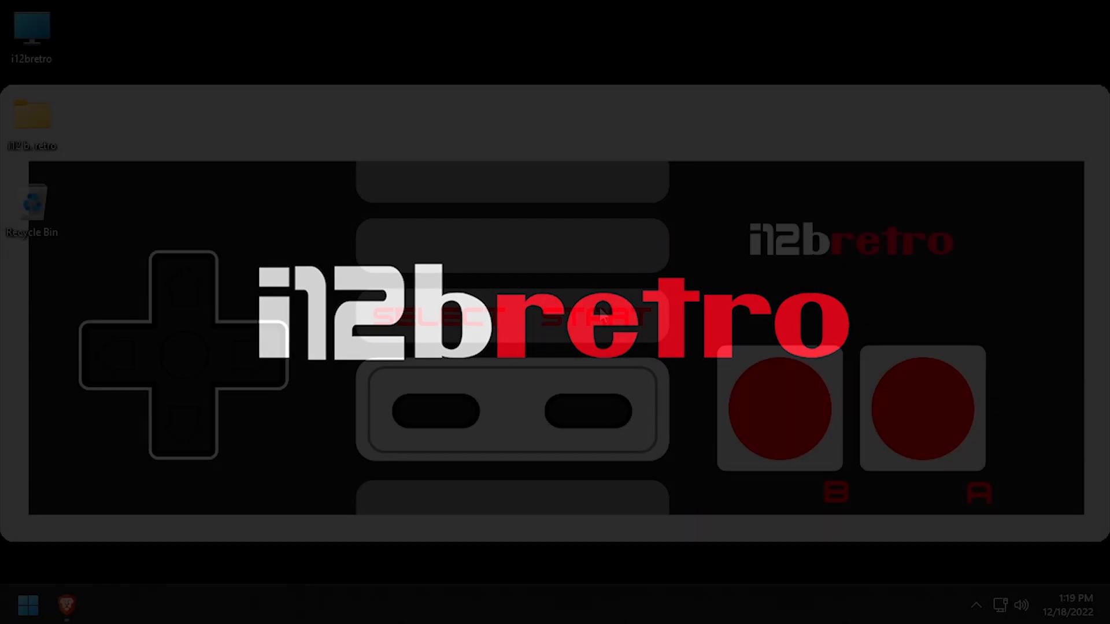
- Launch the browser to reach the Proxmox VE login page as root
click(64, 605)
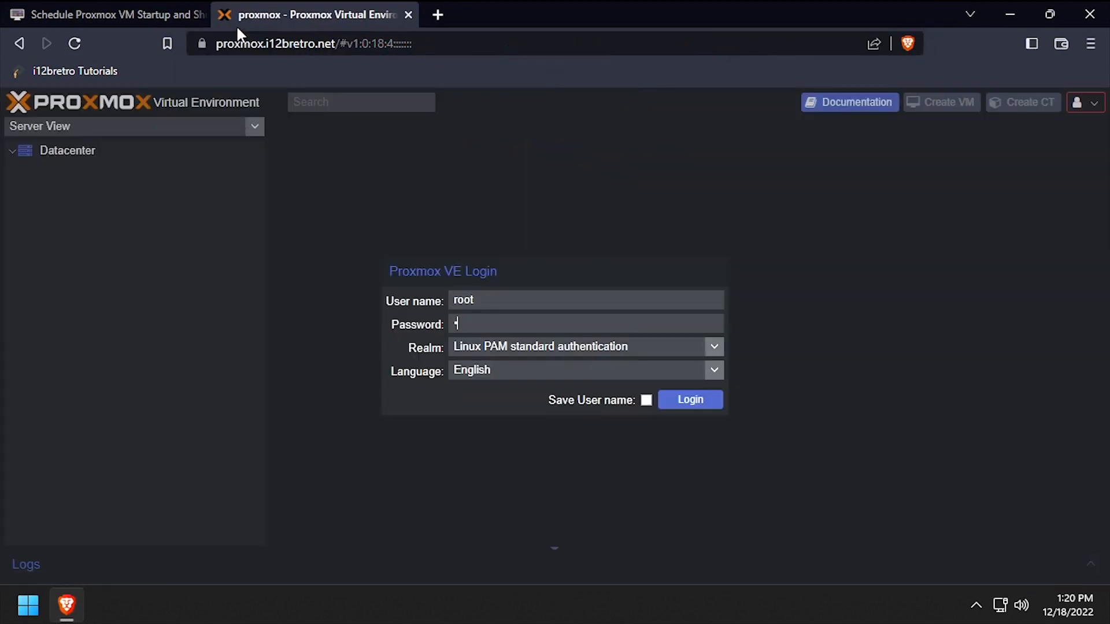
- Log in as root and connect the proxmox node's Shell console
click(689, 399)
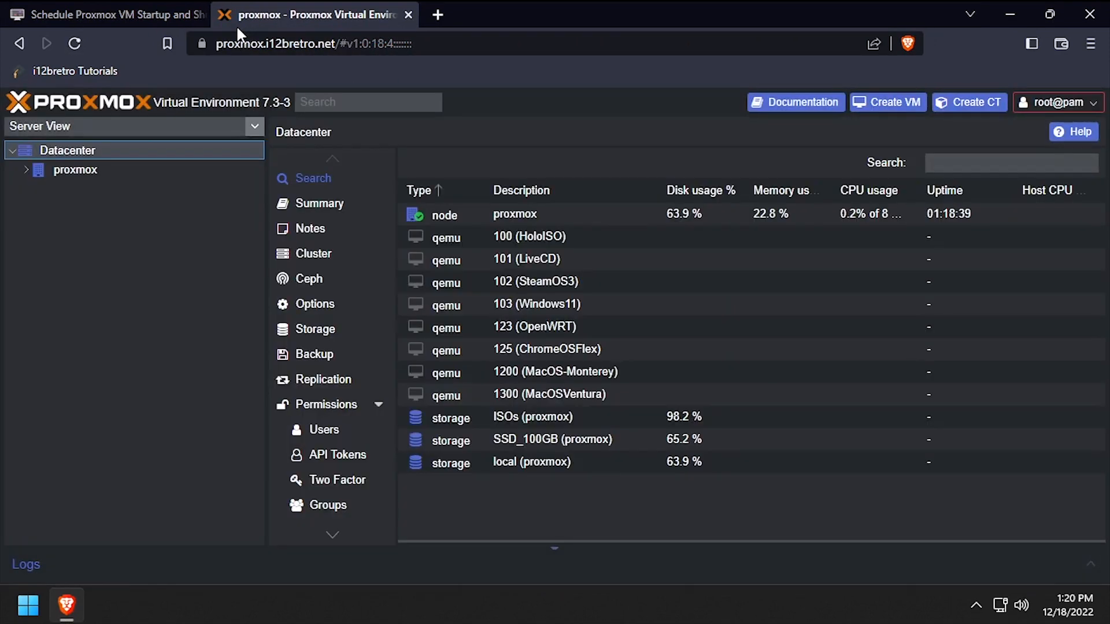
click(75, 170)
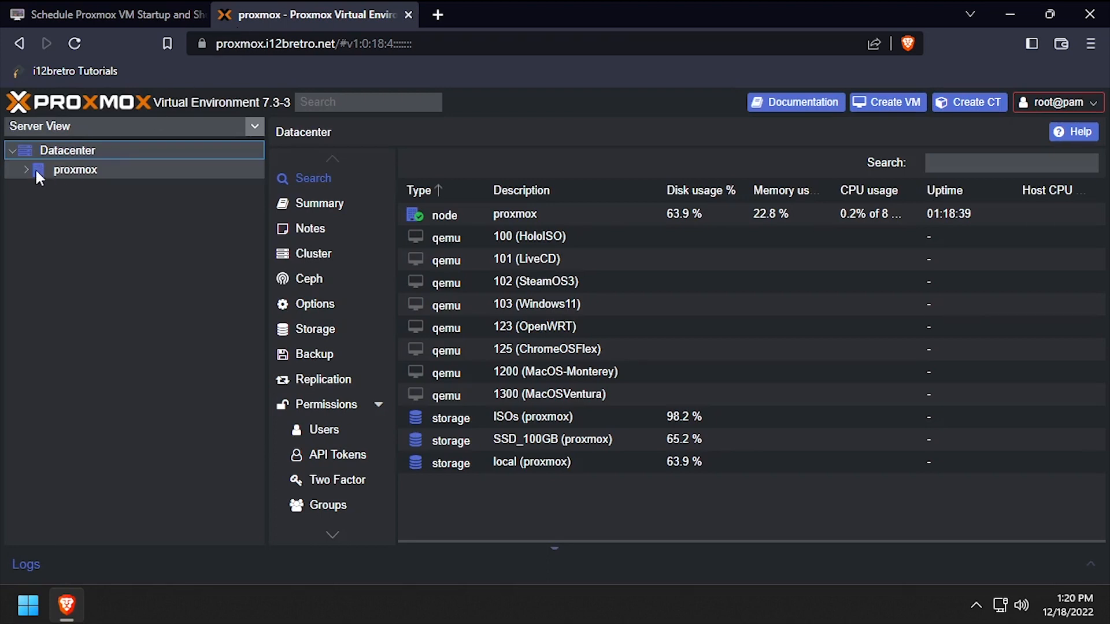
click(76, 170)
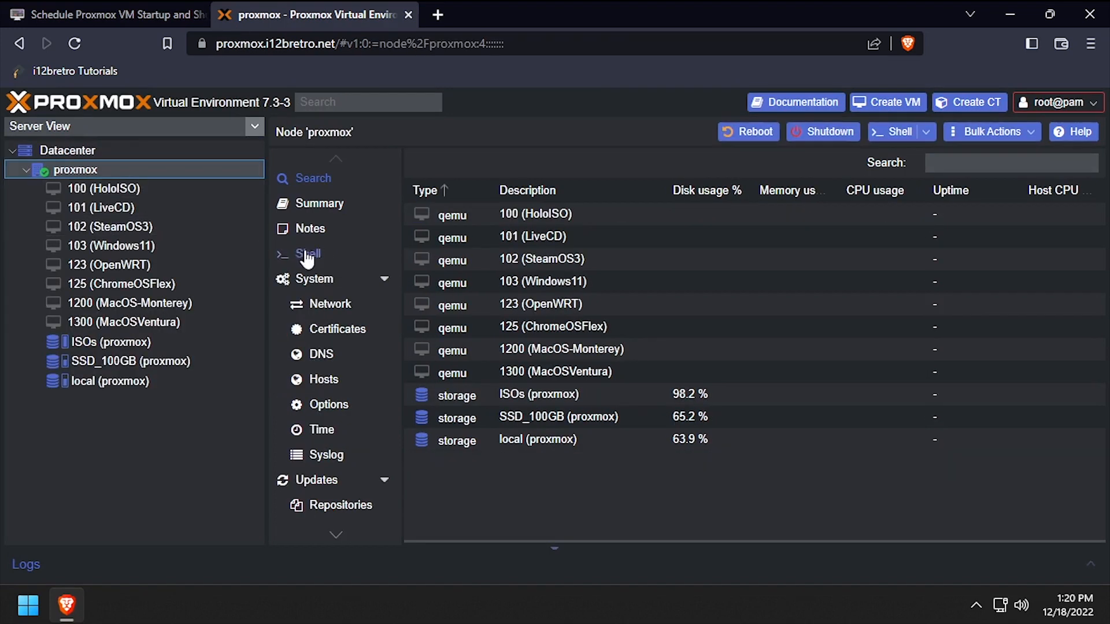
click(308, 253)
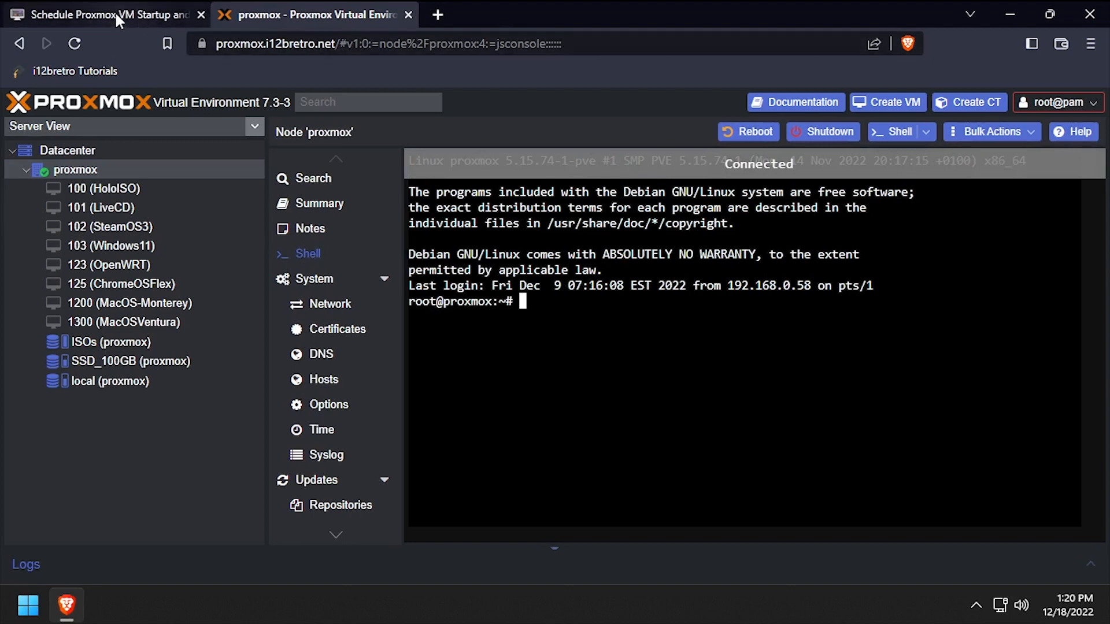
- Run 'which qm' and 'qm list' showing eight stopped VMs, then clear the shell
click(106, 14)
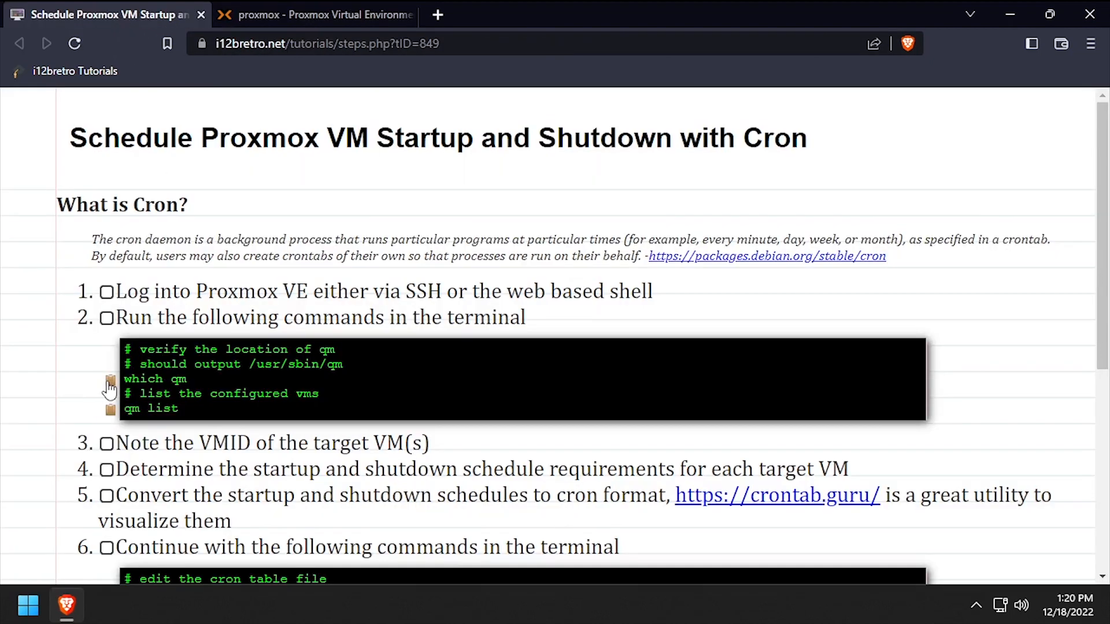
right_click(531, 283)
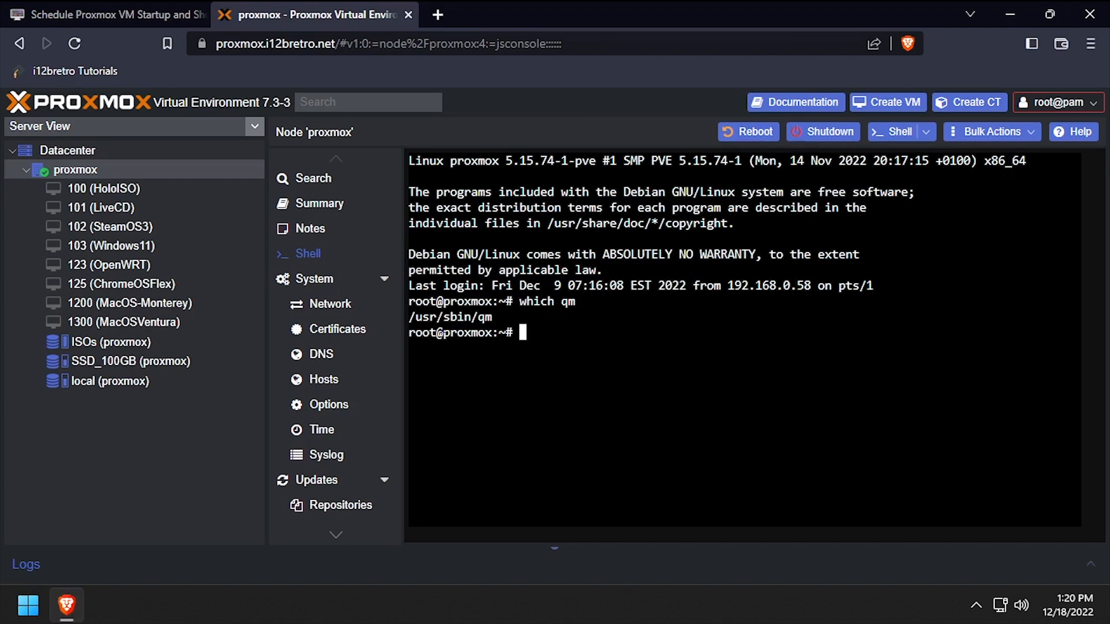
text(q)
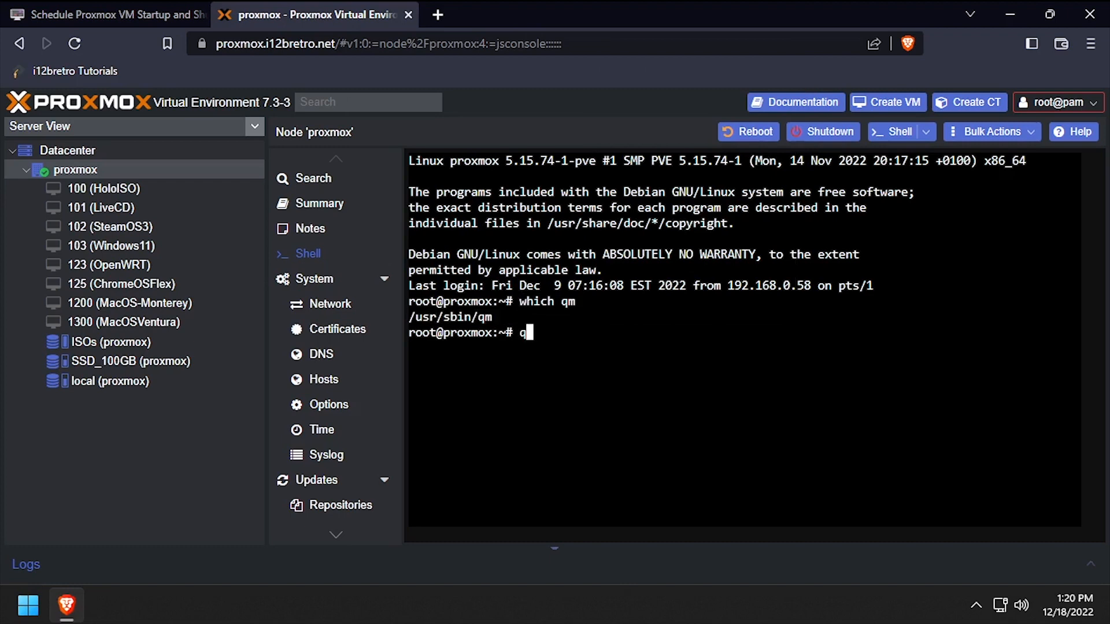
text(m list)
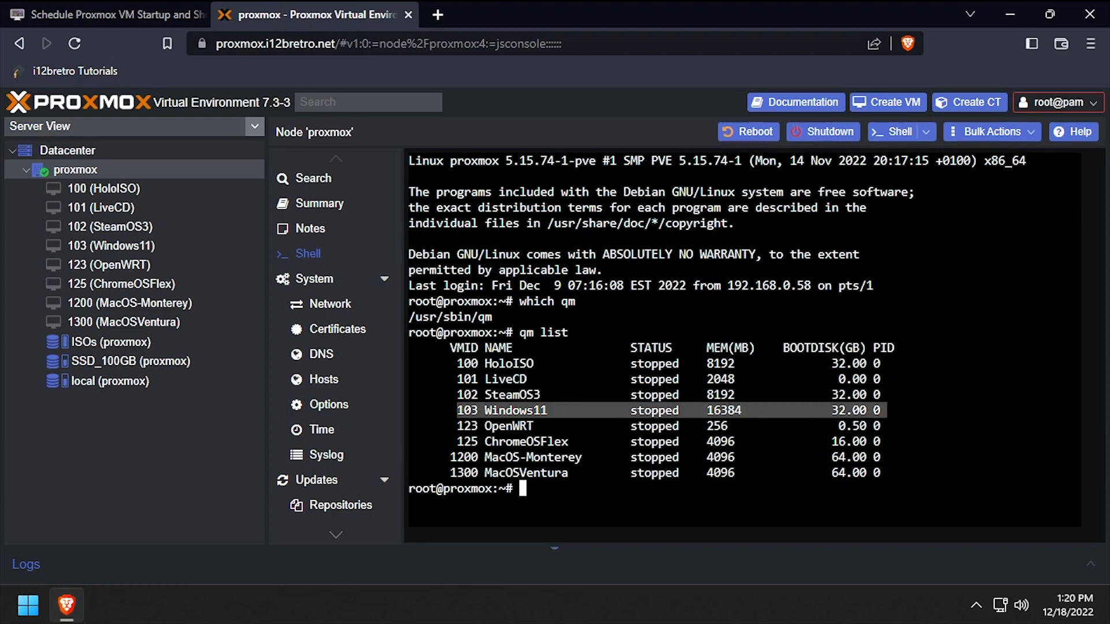
text(clear)
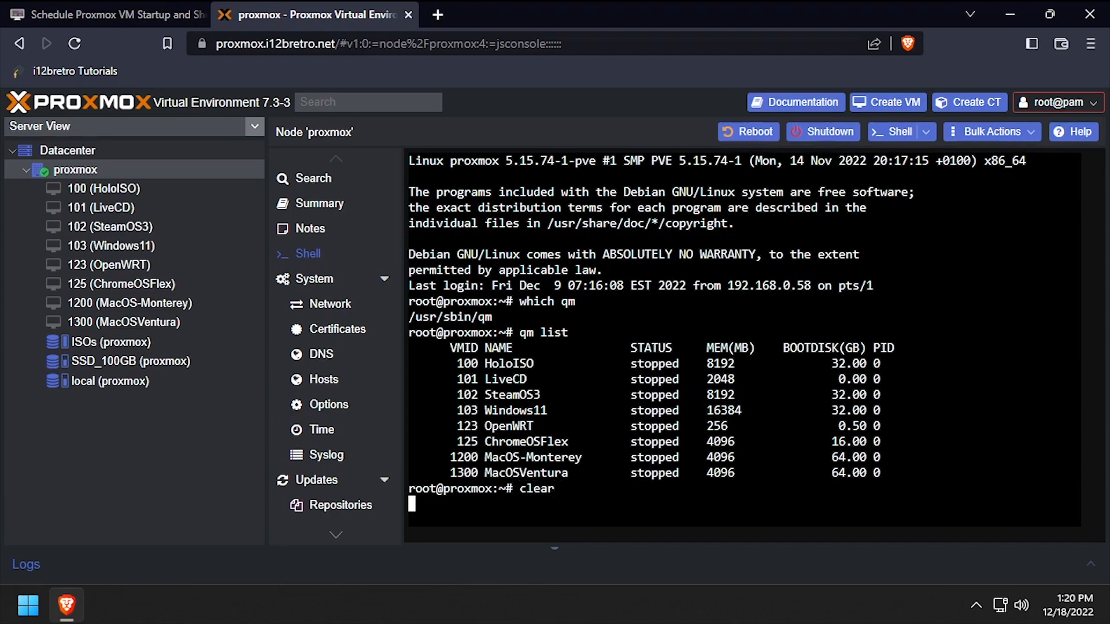
click(106, 14)
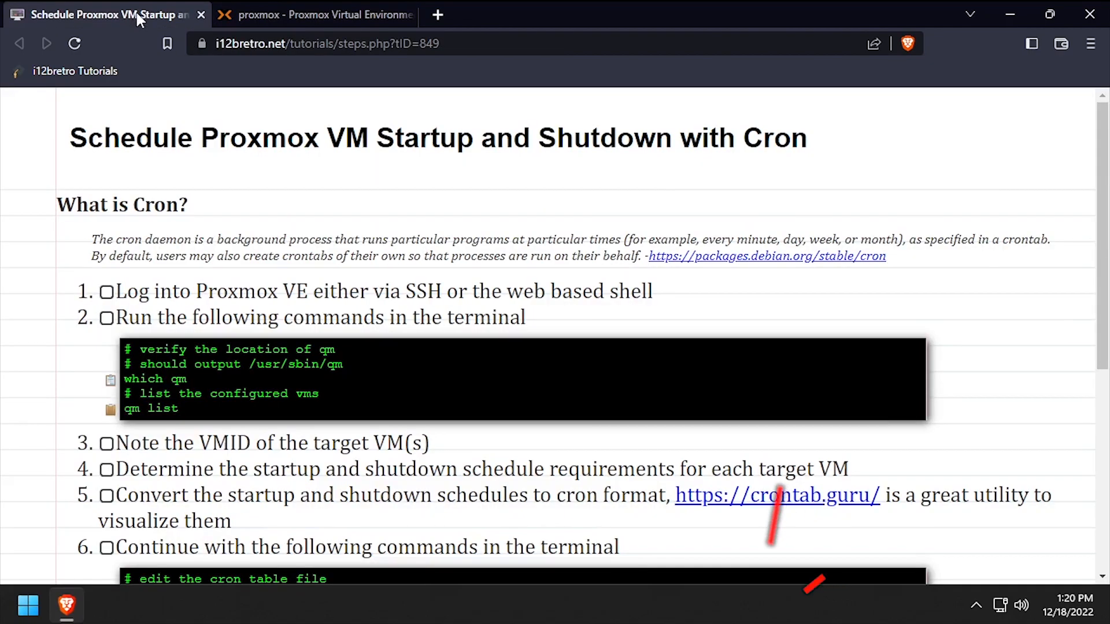
- Run 'crontab -e' as root and choose editor 1 (nano)
scroll(down, 3)
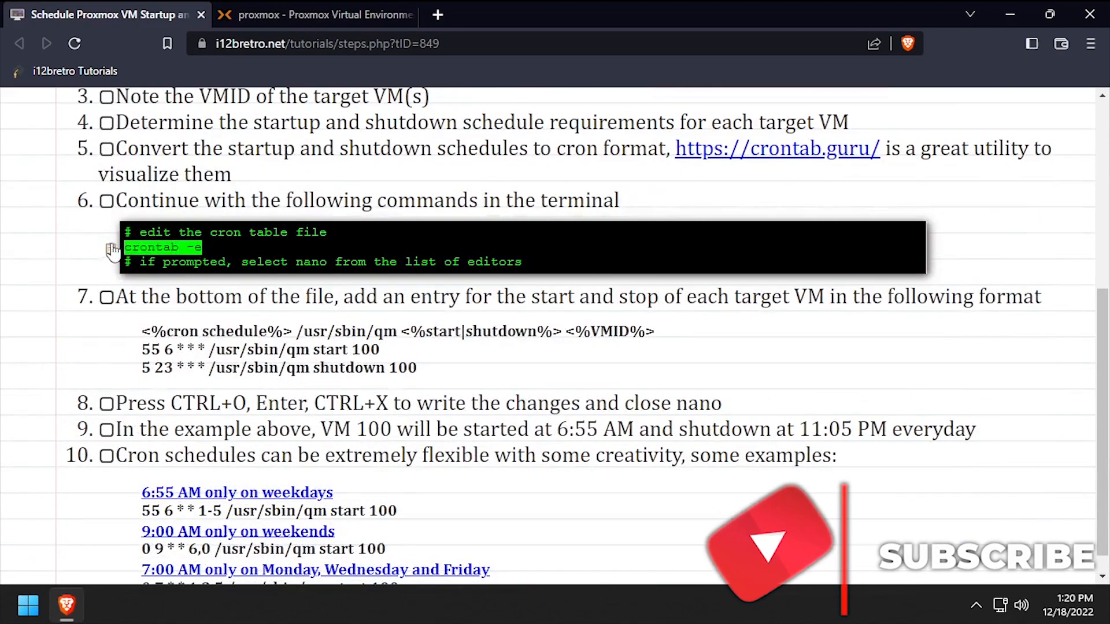
click(315, 14)
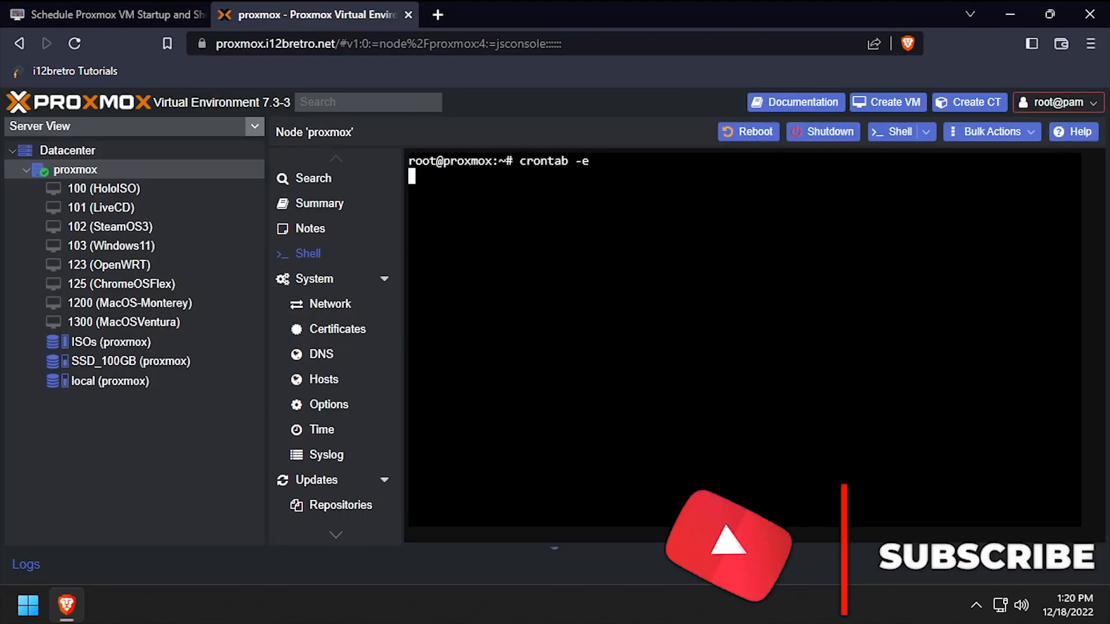
text(1)
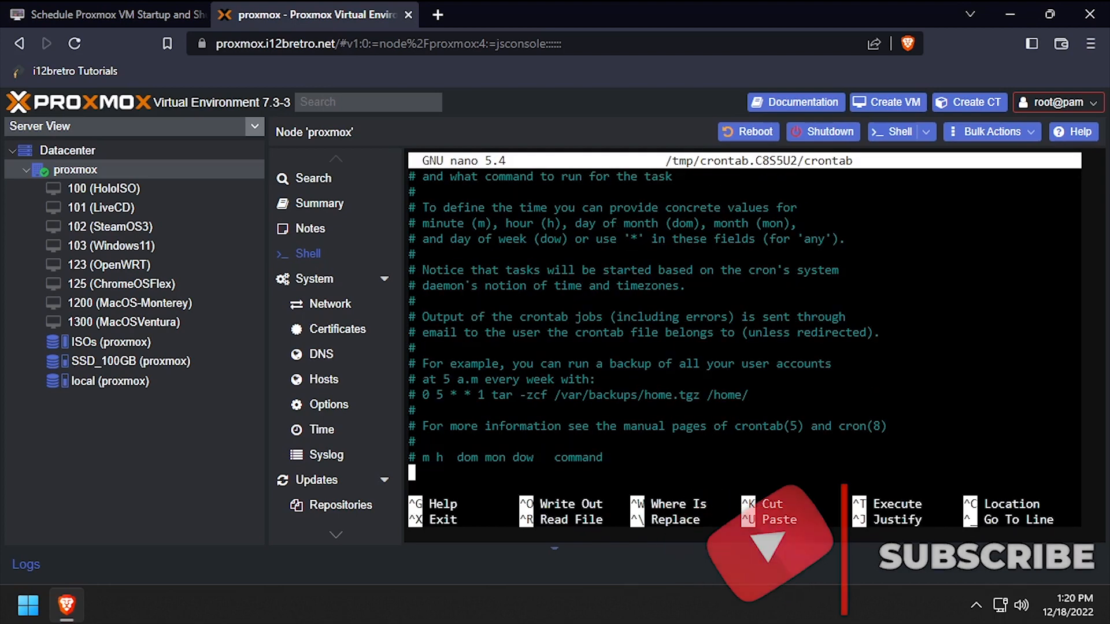
click(106, 13)
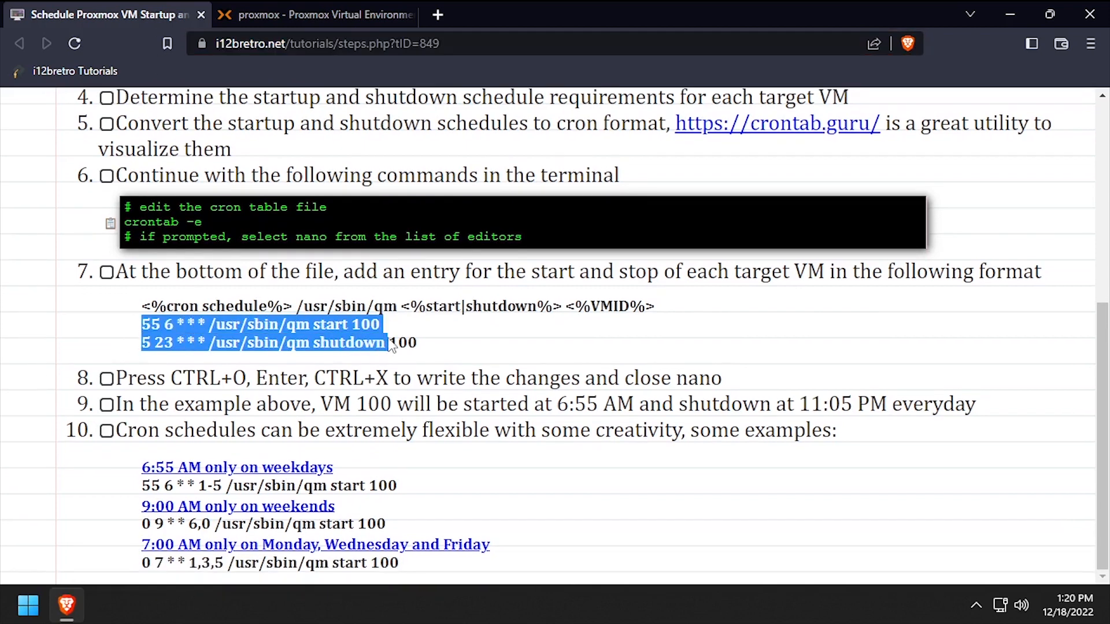
- Add qm start 103 at 6:55 and 13:23 and shutdown at 23:05 and 13:25, then save the crontab
click(314, 14)
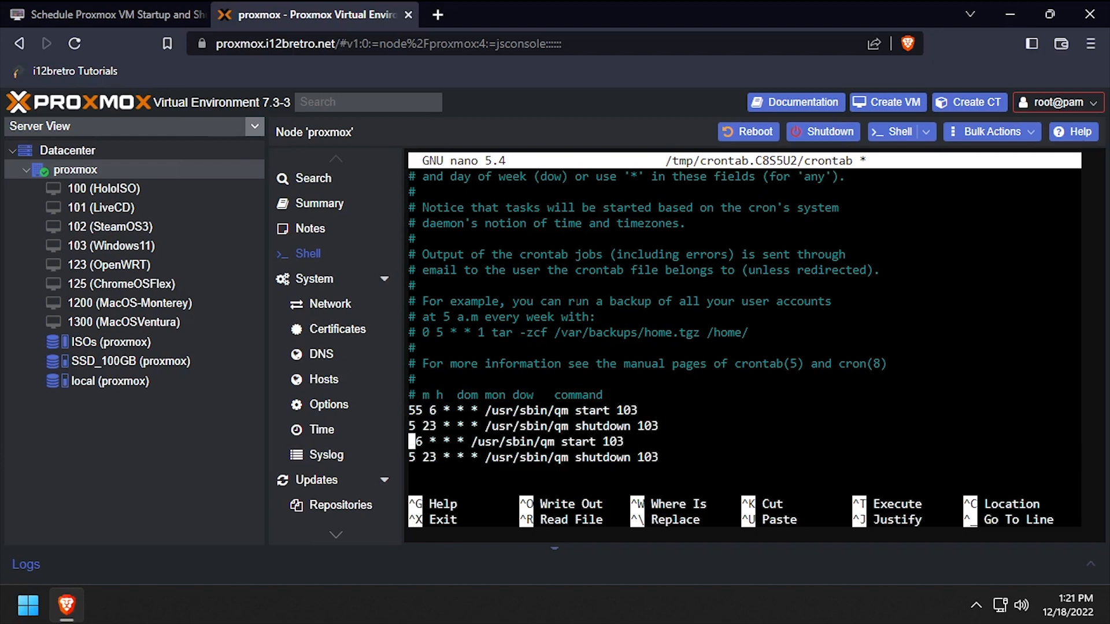
text(23 13)
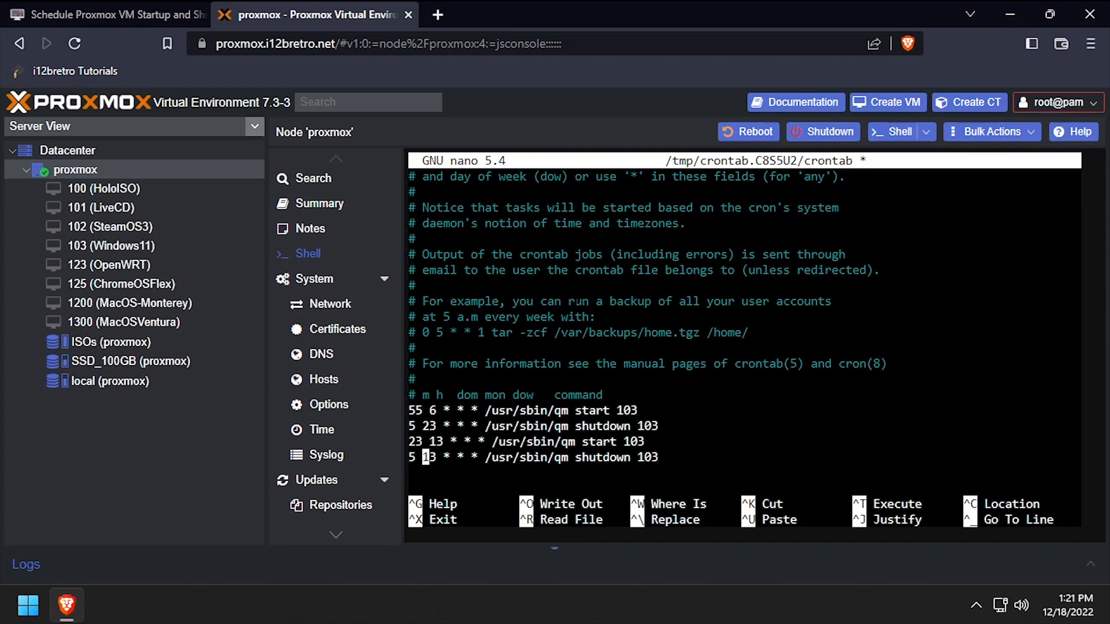
text(2)
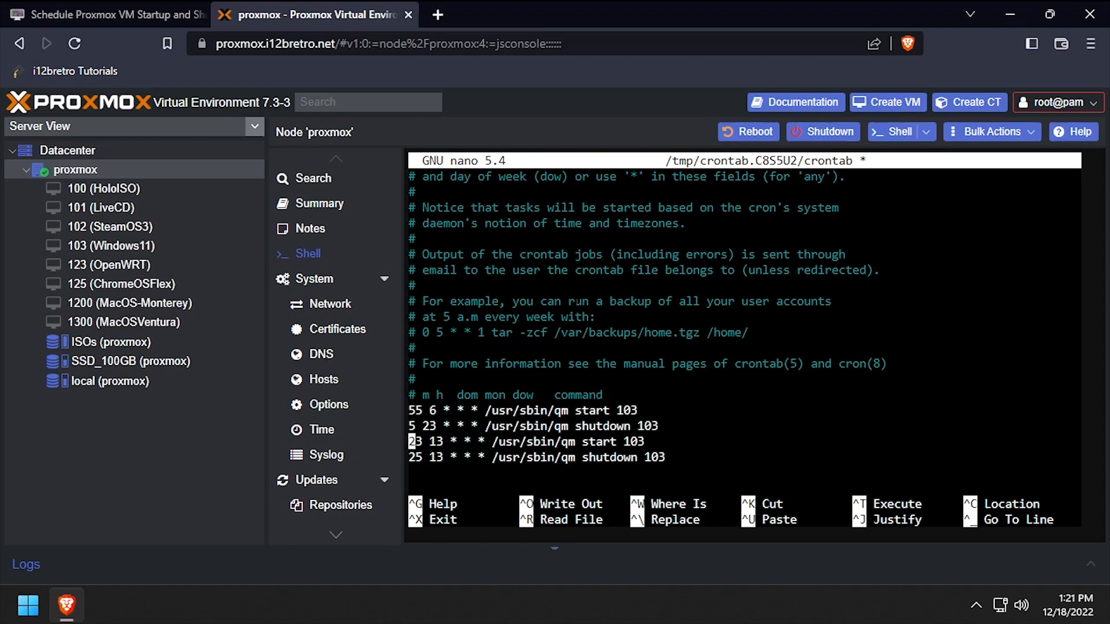
key(ctrl+o)
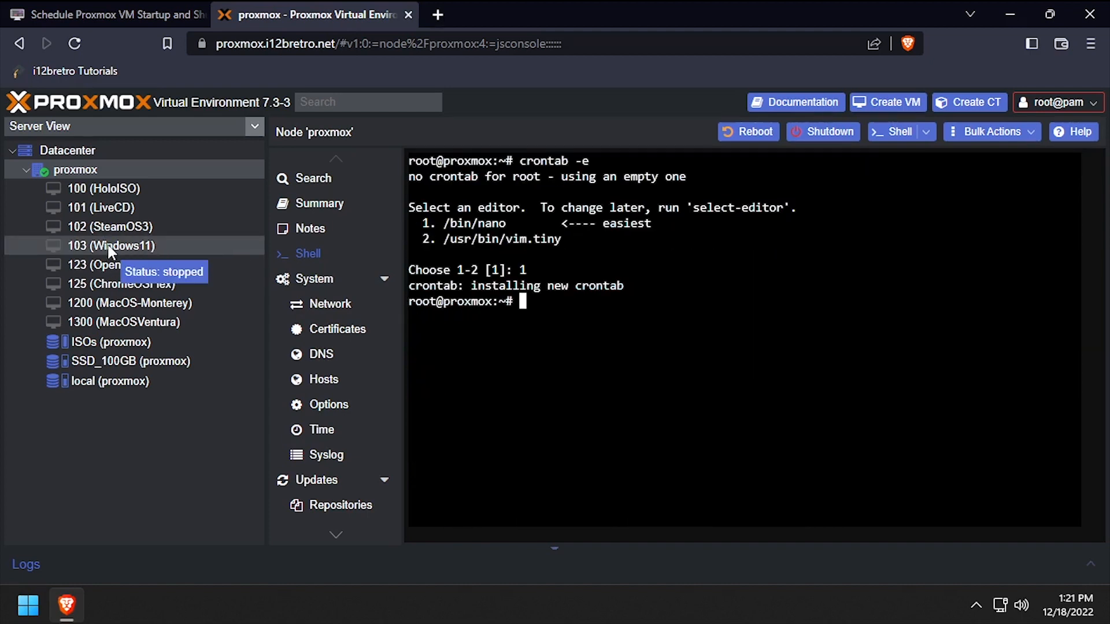
- Watch VM 103 Windows11's Summary turn to running at the scheduled time, then reopen a node shell
click(110, 245)
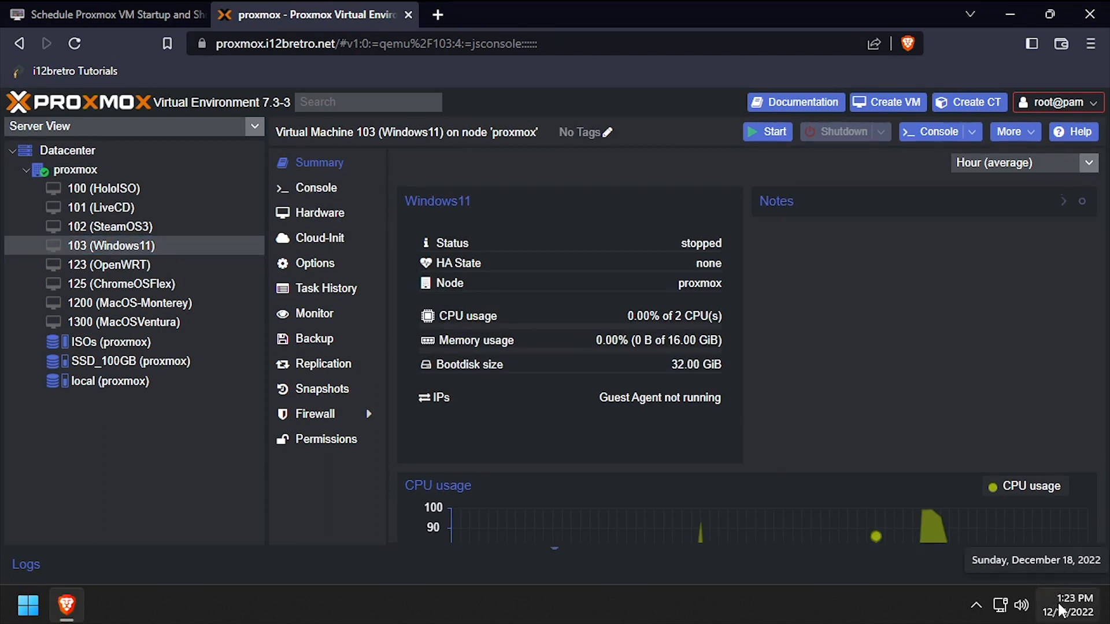
click(768, 131)
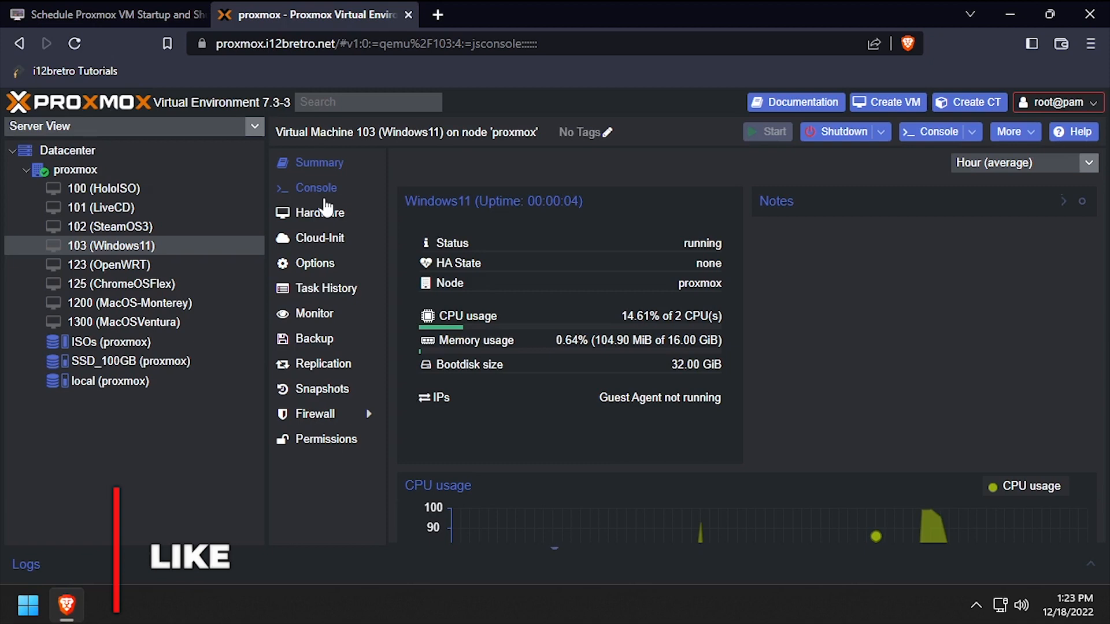
click(317, 187)
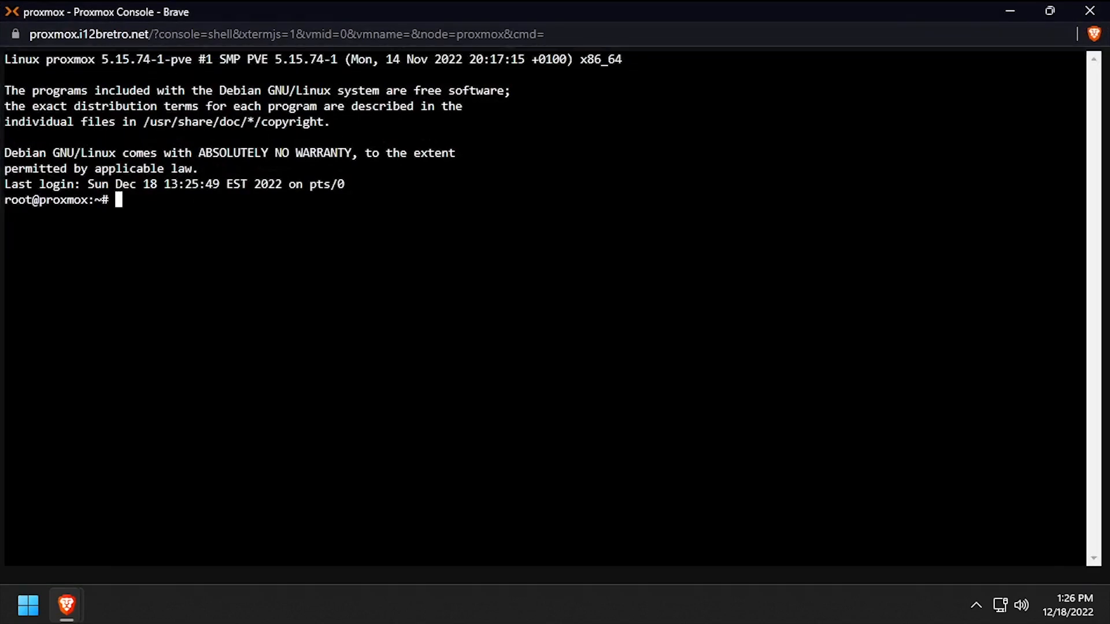
- Run 'cat /var/log/syslog | grep CRON' showing qm start 103 at 13:23 and shutdown at 13:25
text(cat /var/l)
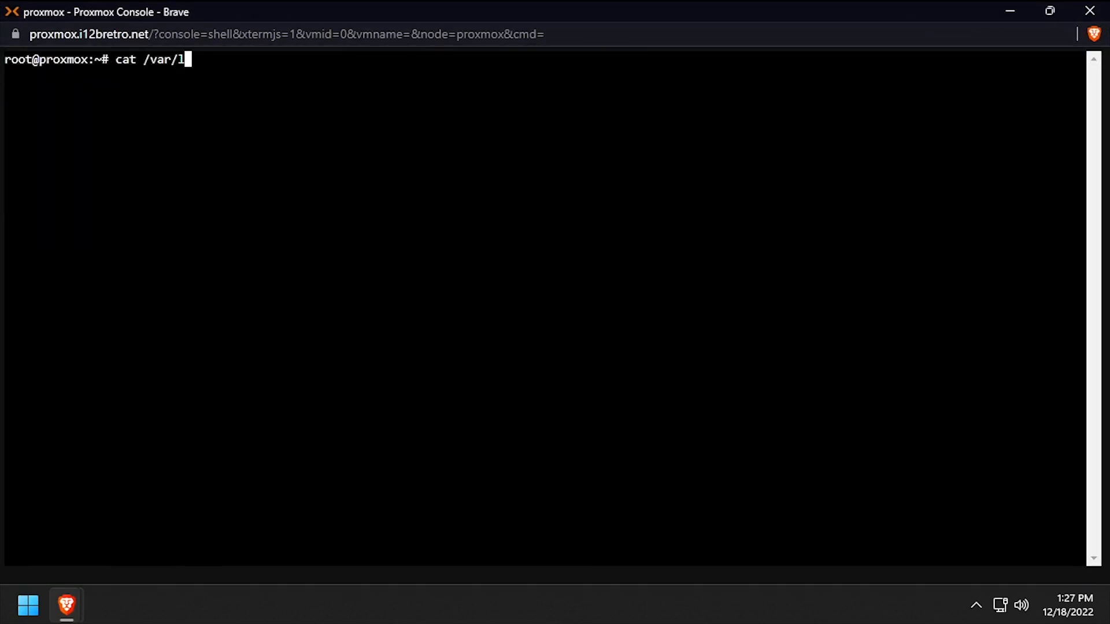
text(og/syslog | grep)
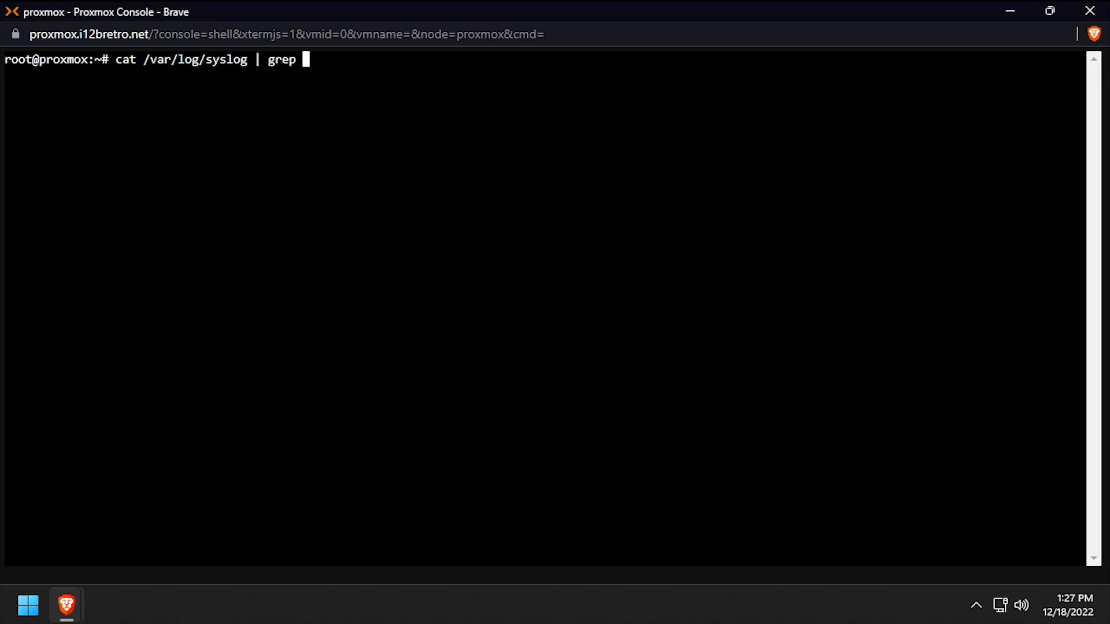
text(CRON)
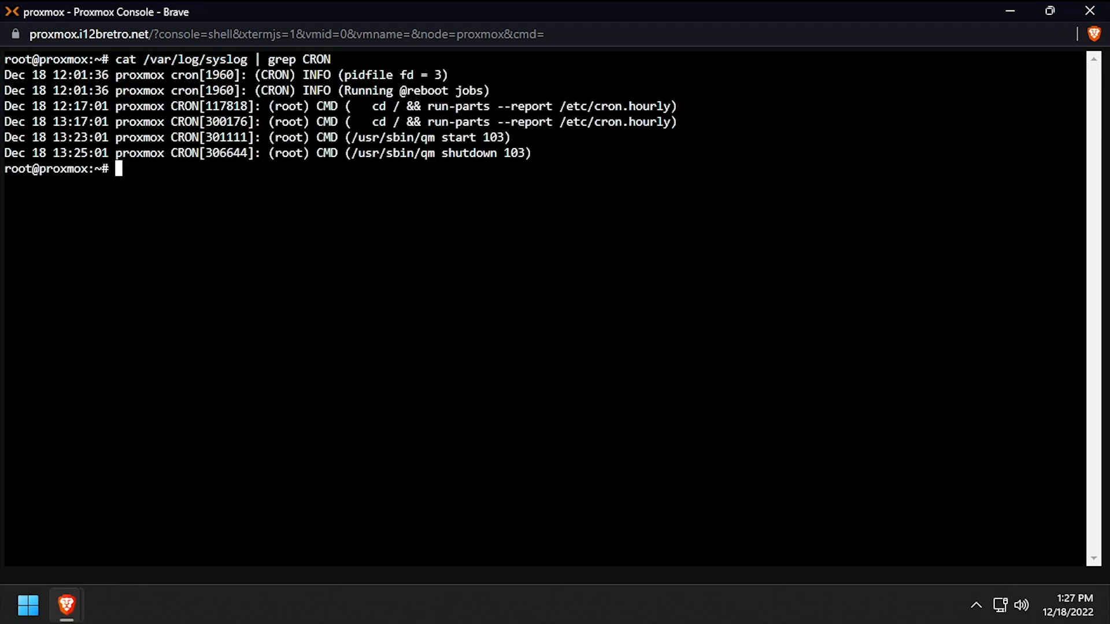